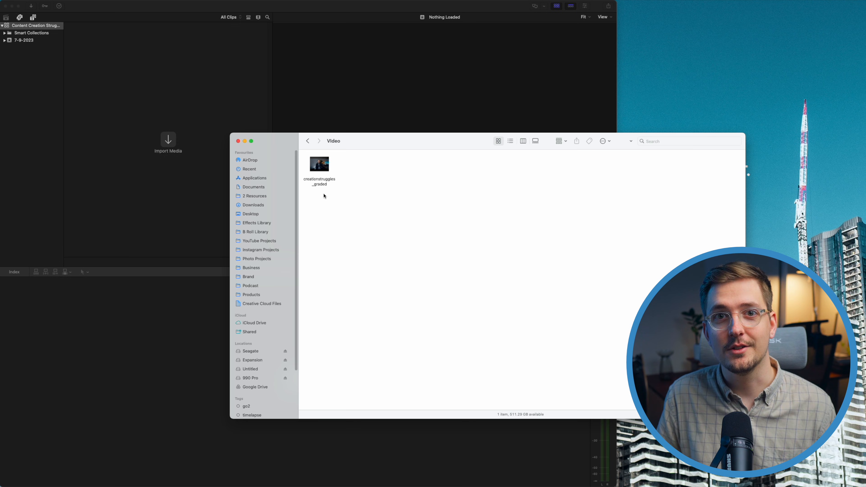
Step: Import the creationstruggles_graded video file into the empty Final Cut Pro library
double_click(318, 165)
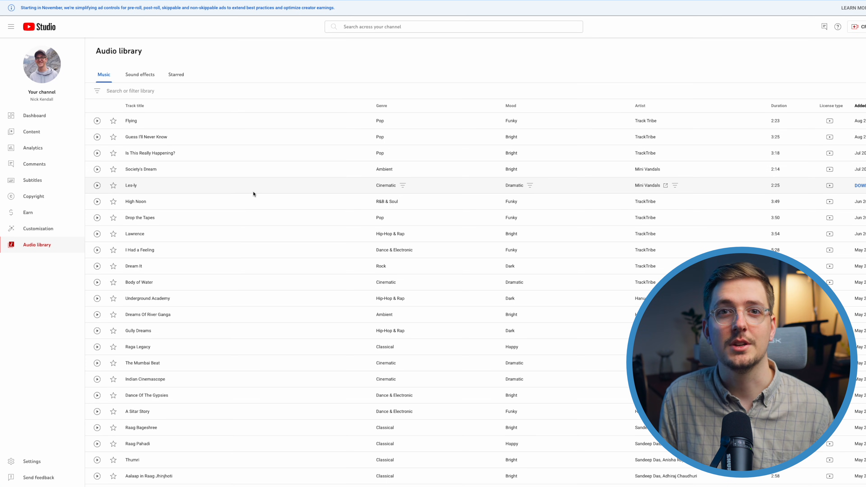
Step: Show the Audio library's free music track list in YouTube Studio
left_click(96, 169)
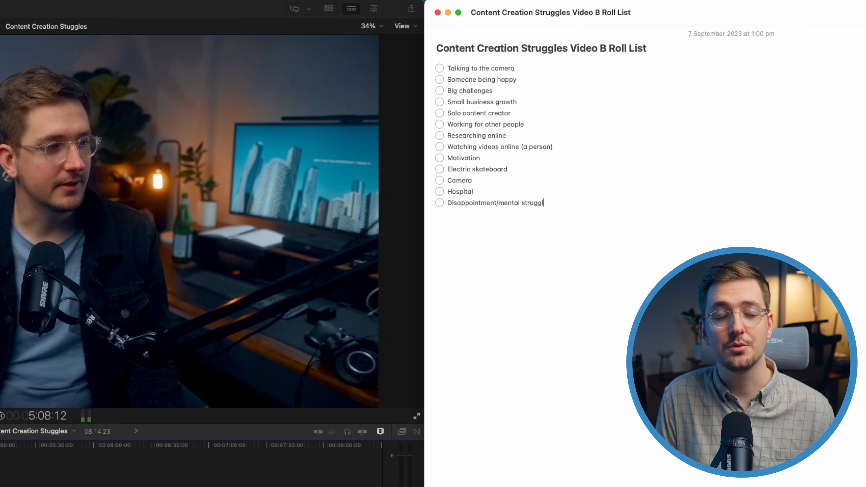
Step: Add 'Persevering through adversity' as a new line in the B-roll checklist
type("Persevering through adversity")
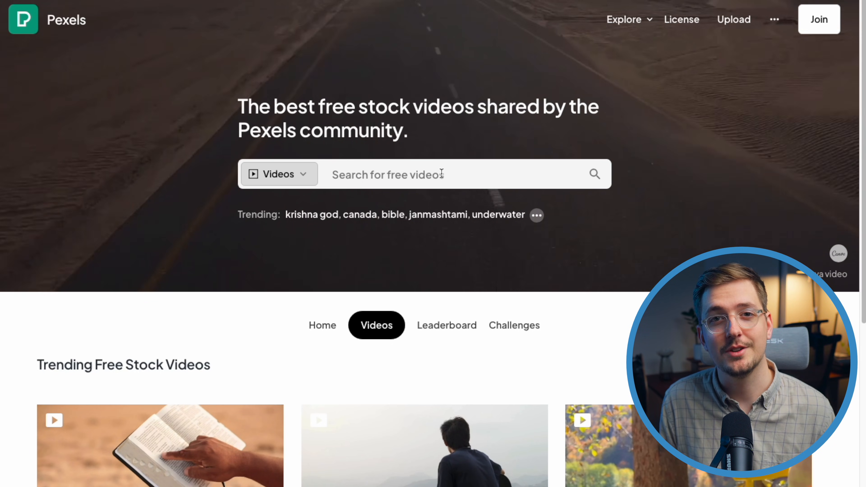
Step: Search Pexels stock videos for 'talking to cam'
type("talking to cam")
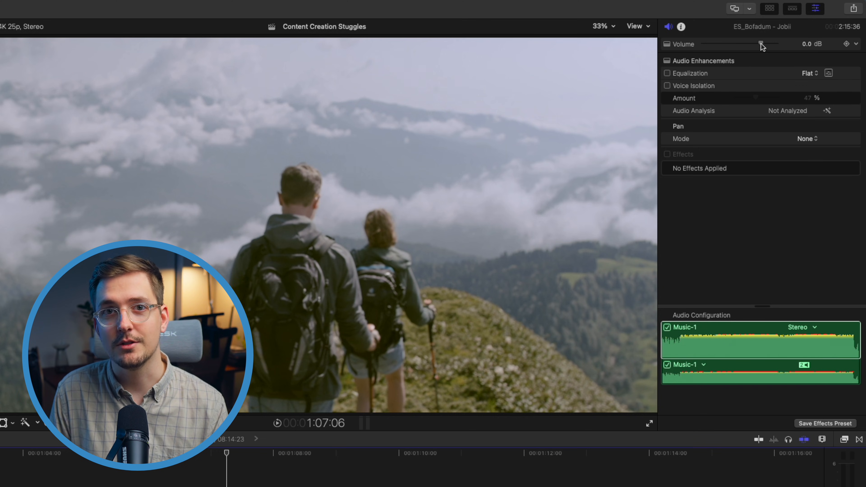
Step: Lower the ES_Bofadum - Jobii music clip's volume to about -20.6 dB in the Audio Inspector
left_click_drag(760, 44, 735, 44)
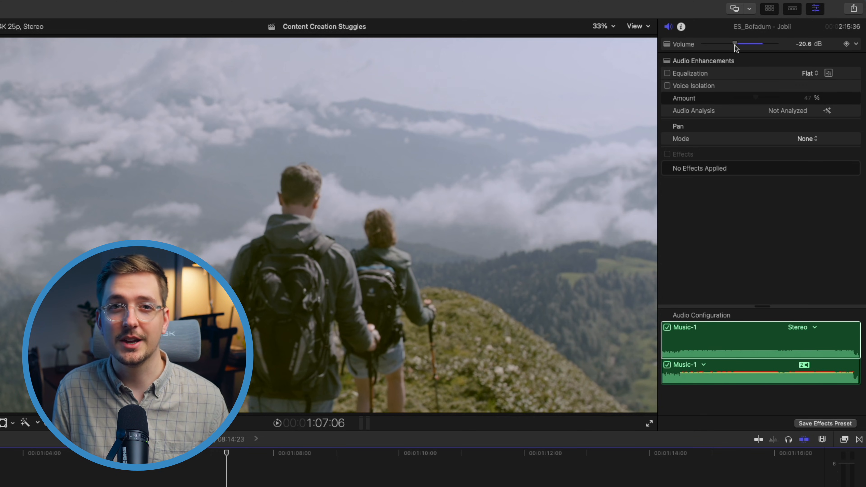
left_click_drag(734, 43, 610, 84)
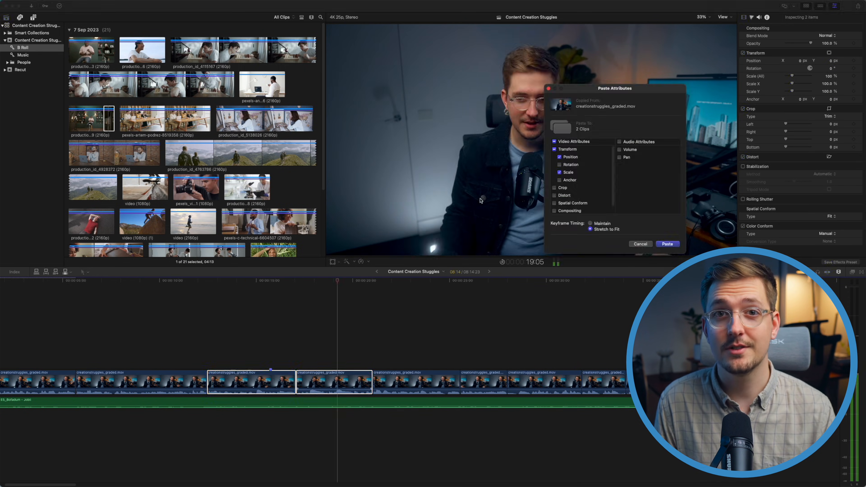
Step: Paste the copied Position and Scale attributes onto the two selected A-roll clips
left_click(667, 244)
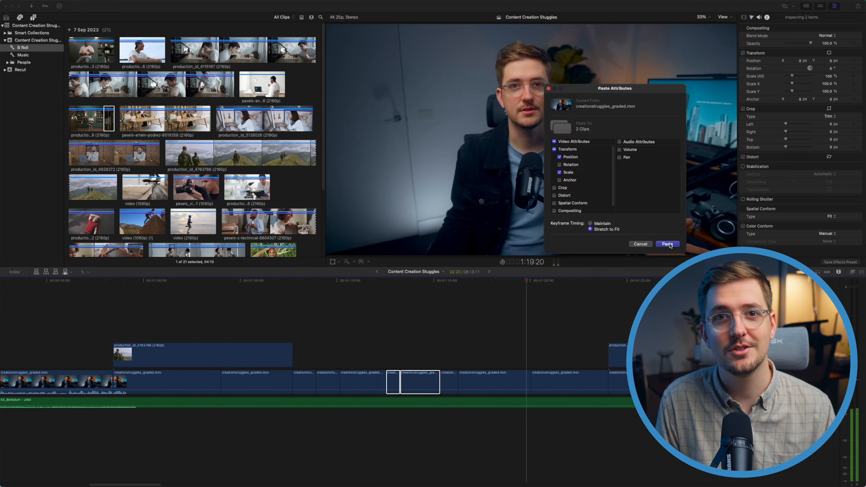
left_click(667, 244)
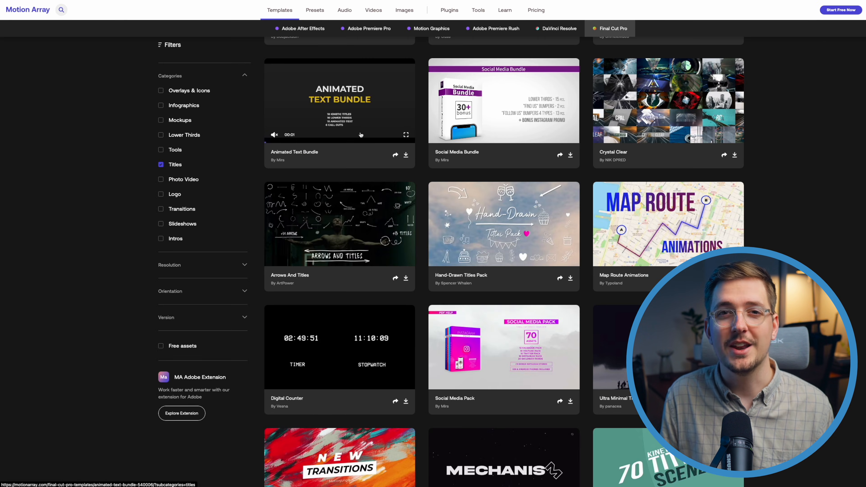
Step: Scroll through Motion Array's Final Cut Pro title template results
scroll("down", 3)
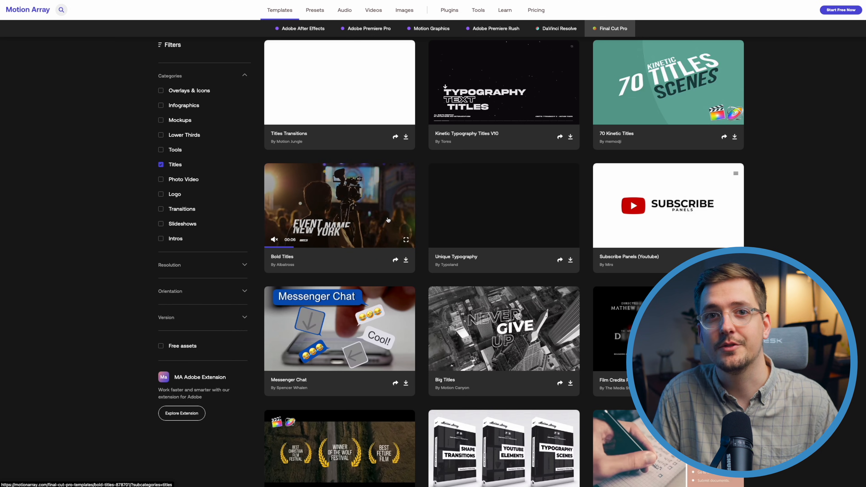